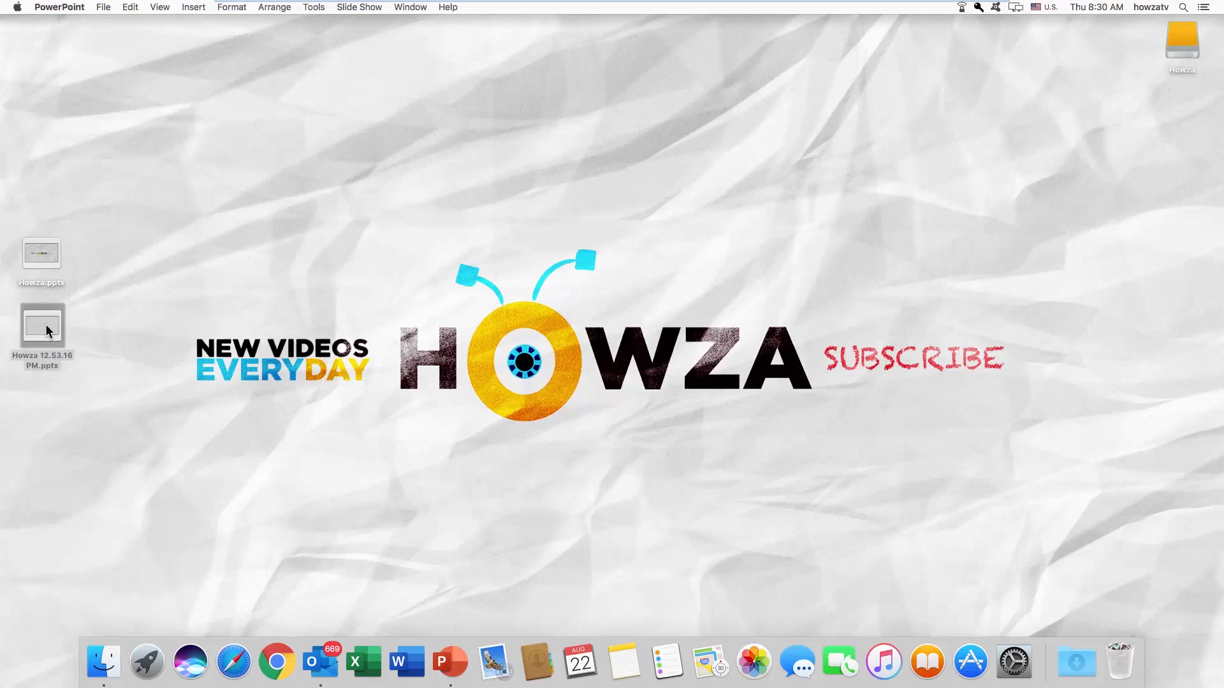
# - Via Get Info, set your own account's privilege on Howza 12.53.16 PM.pptx to Read & Write
pyautogui.doubleClick(42, 326)
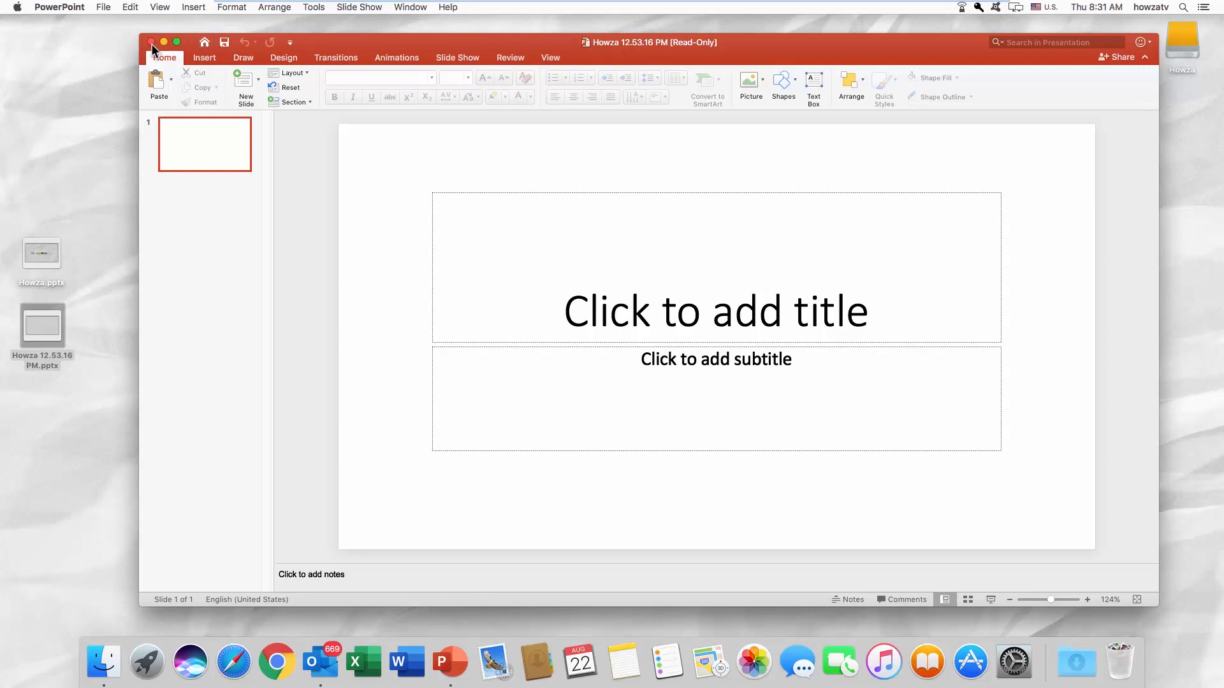
pyautogui.click(152, 41)
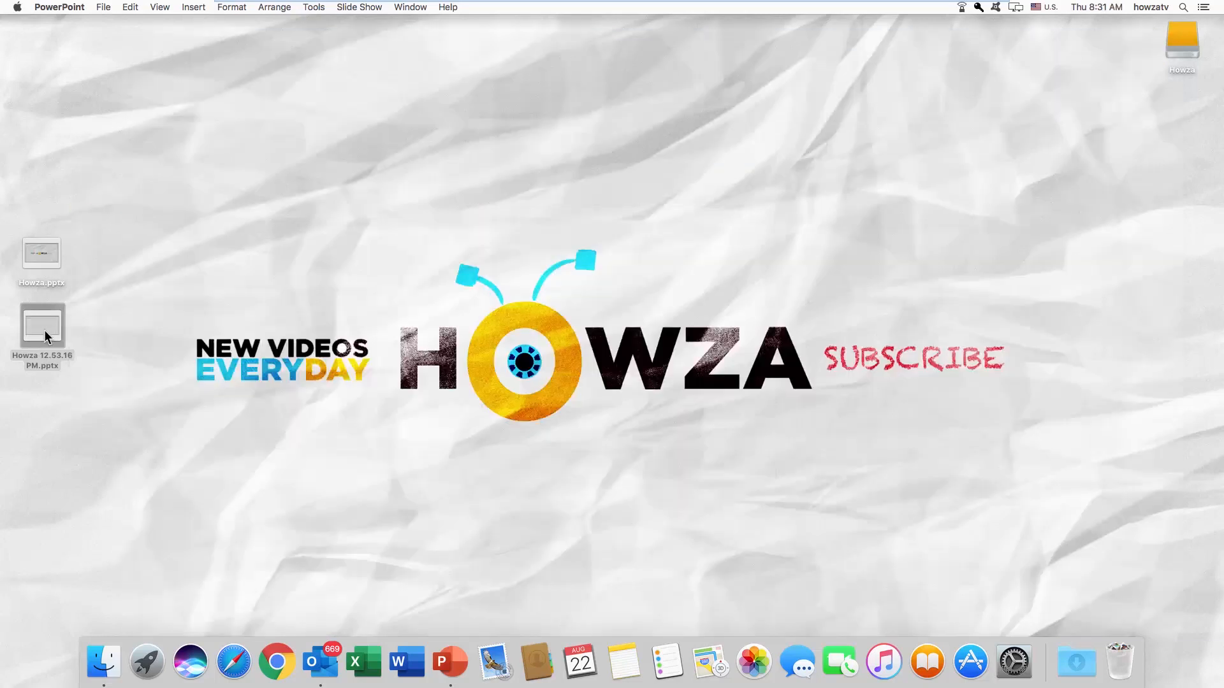
pyautogui.rightClick(42, 327)
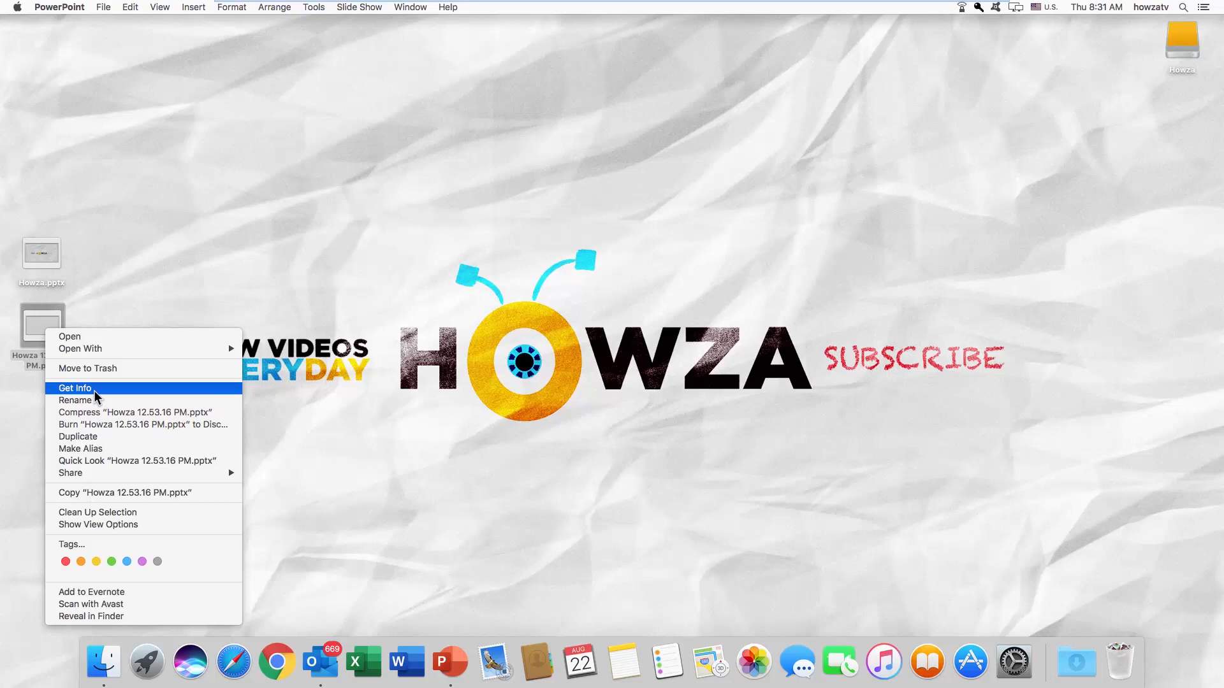
pyautogui.click(75, 387)
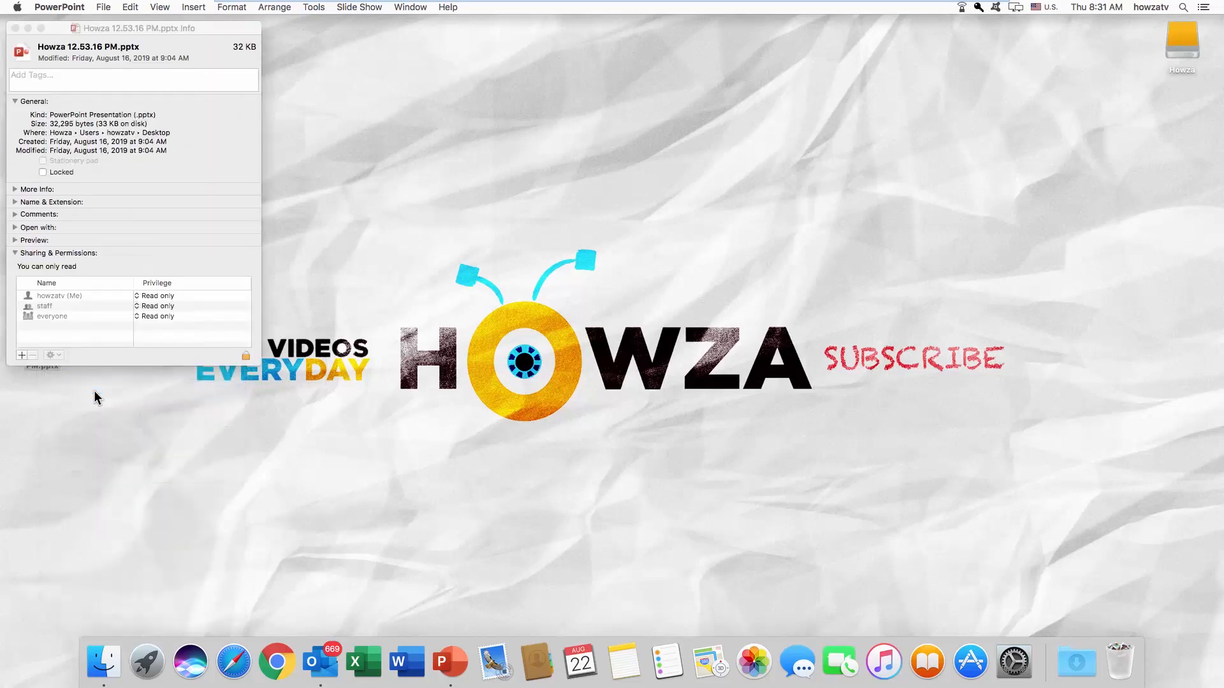
pyautogui.moveTo(99, 388)
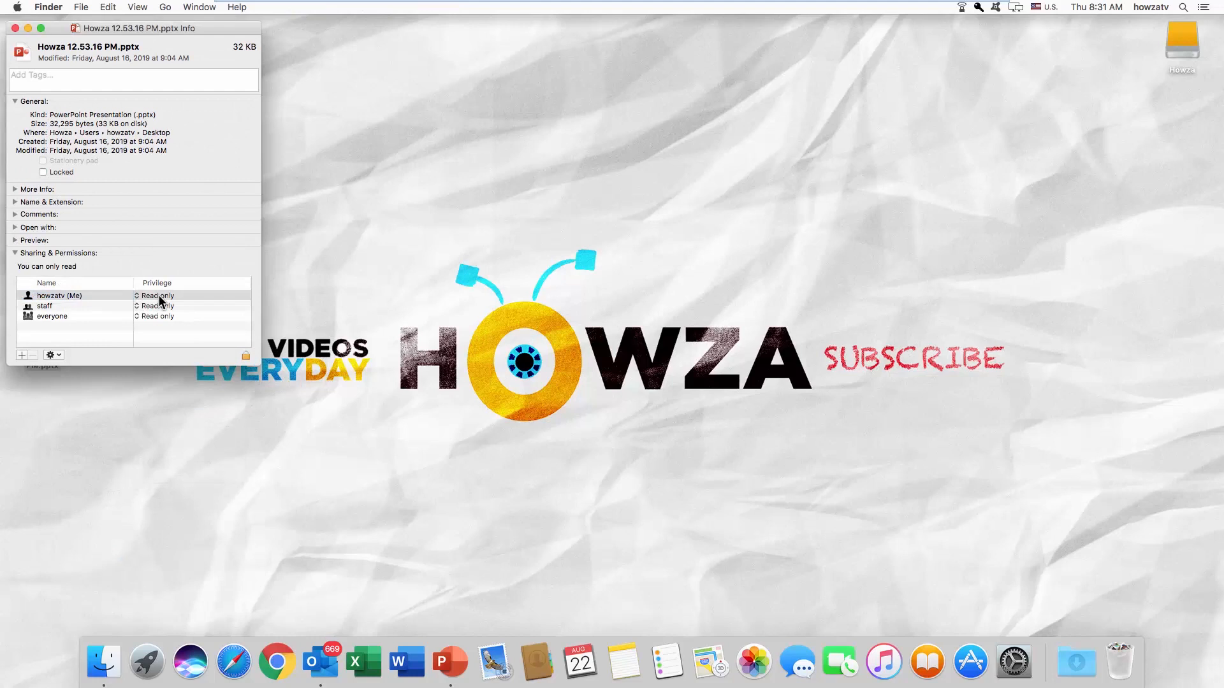
pyautogui.click(158, 295)
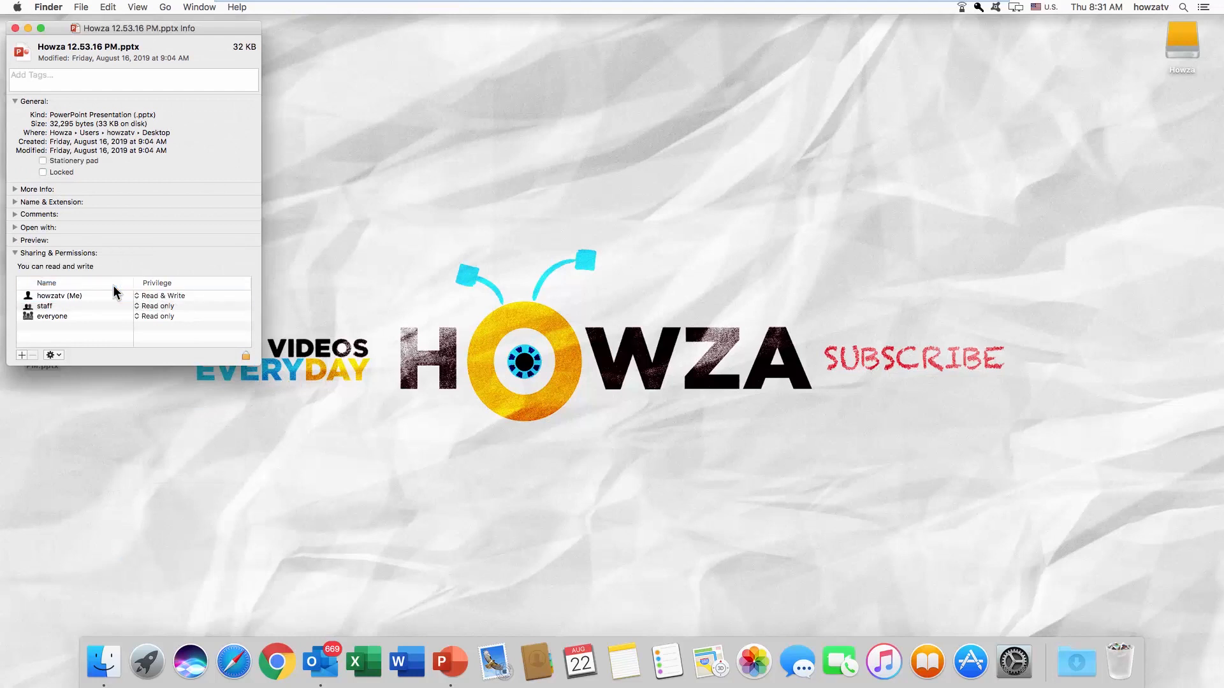
pyautogui.click(28, 28)
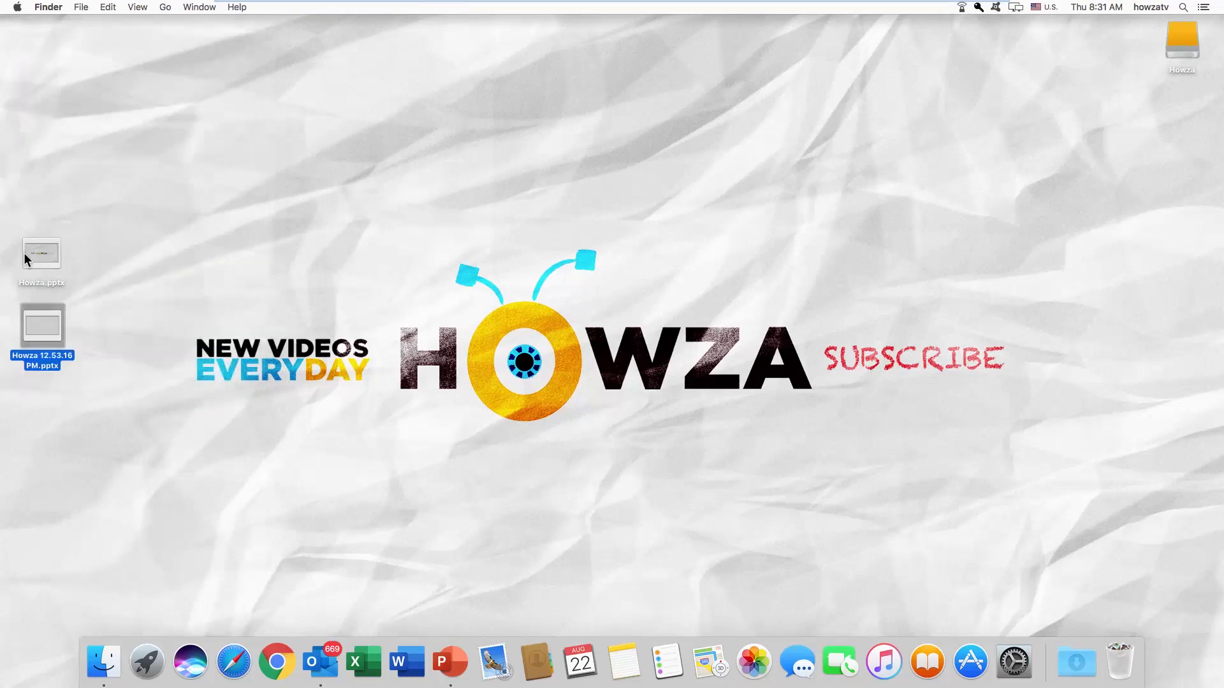
# - Open Howza.pptx and choose Edit Anyway on the Read-Only message bar
pyautogui.doubleClick(42, 325)
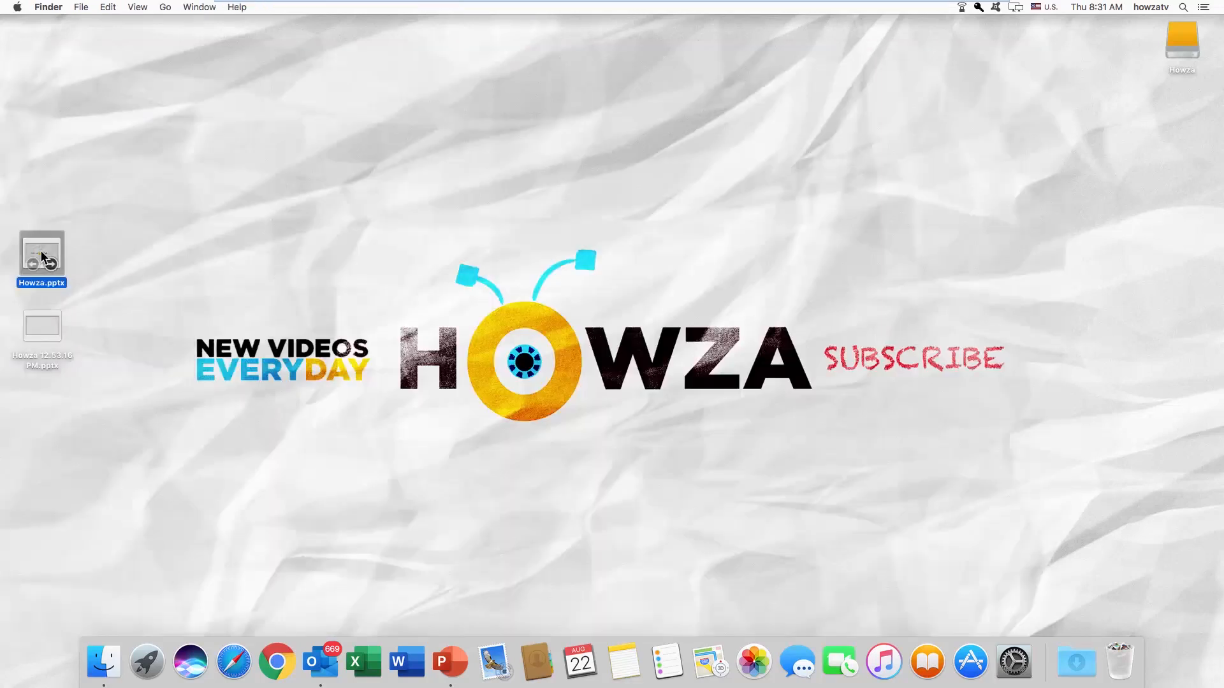
pyautogui.doubleClick(42, 254)
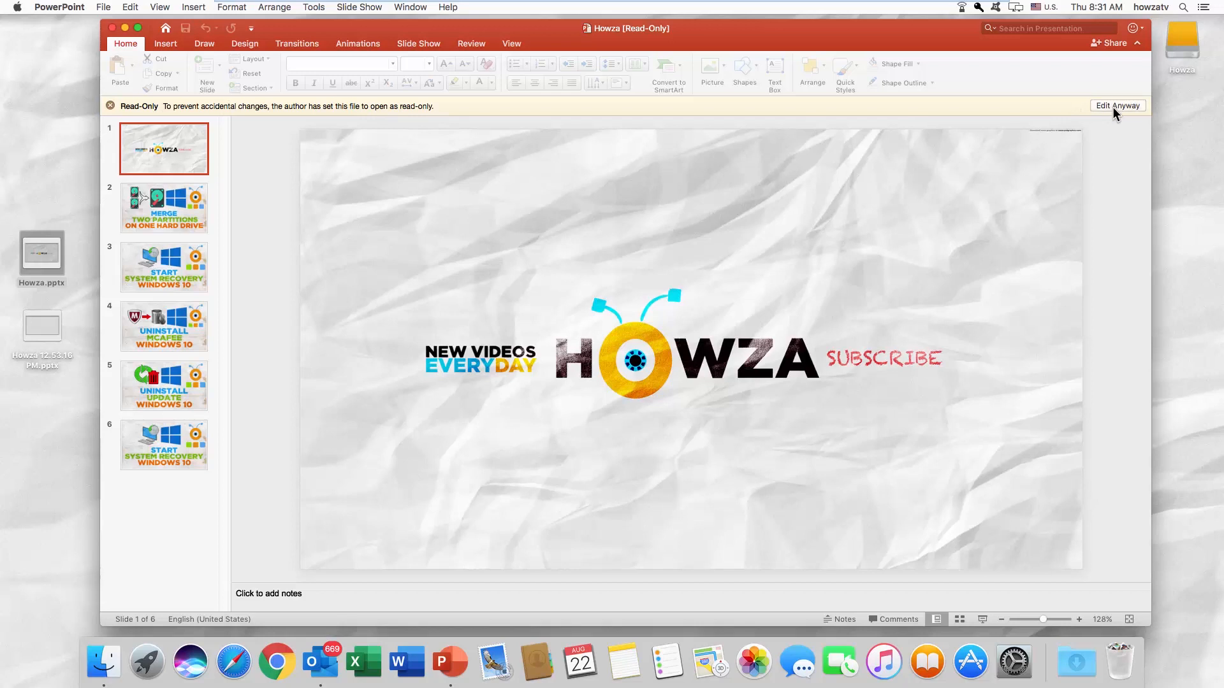
pyautogui.click(1116, 105)
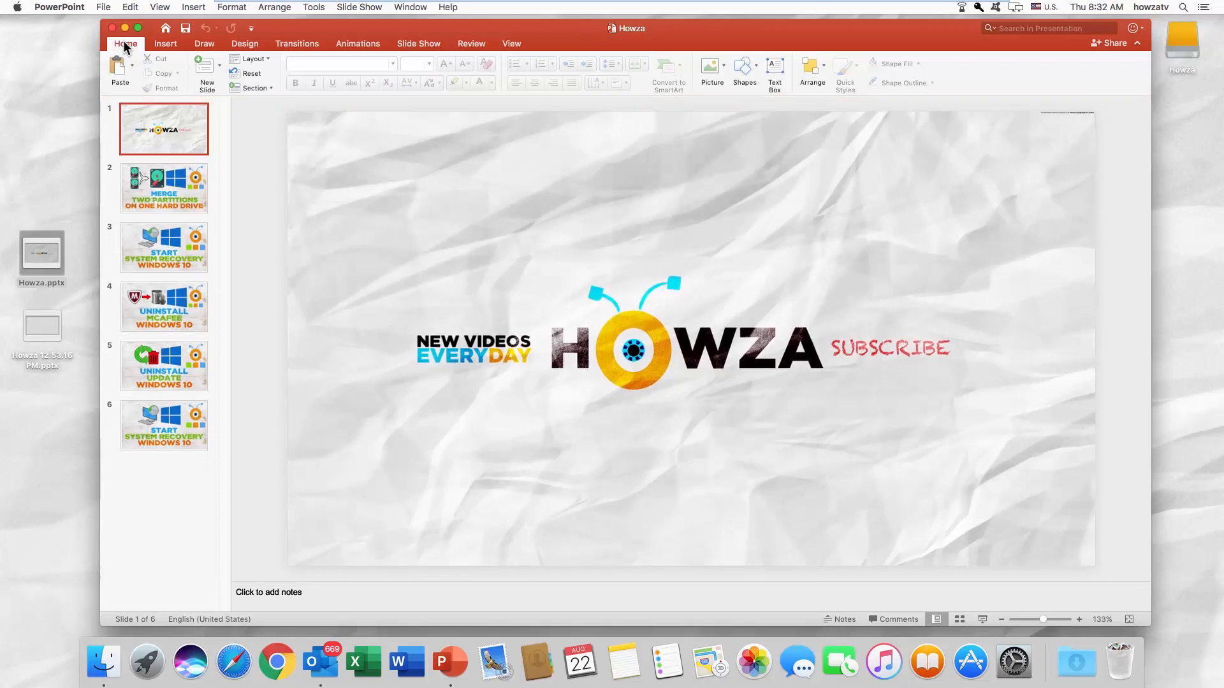
# - Uncheck Always Open Read-Only under File, then close the Howza presentation
pyautogui.click(97, 6)
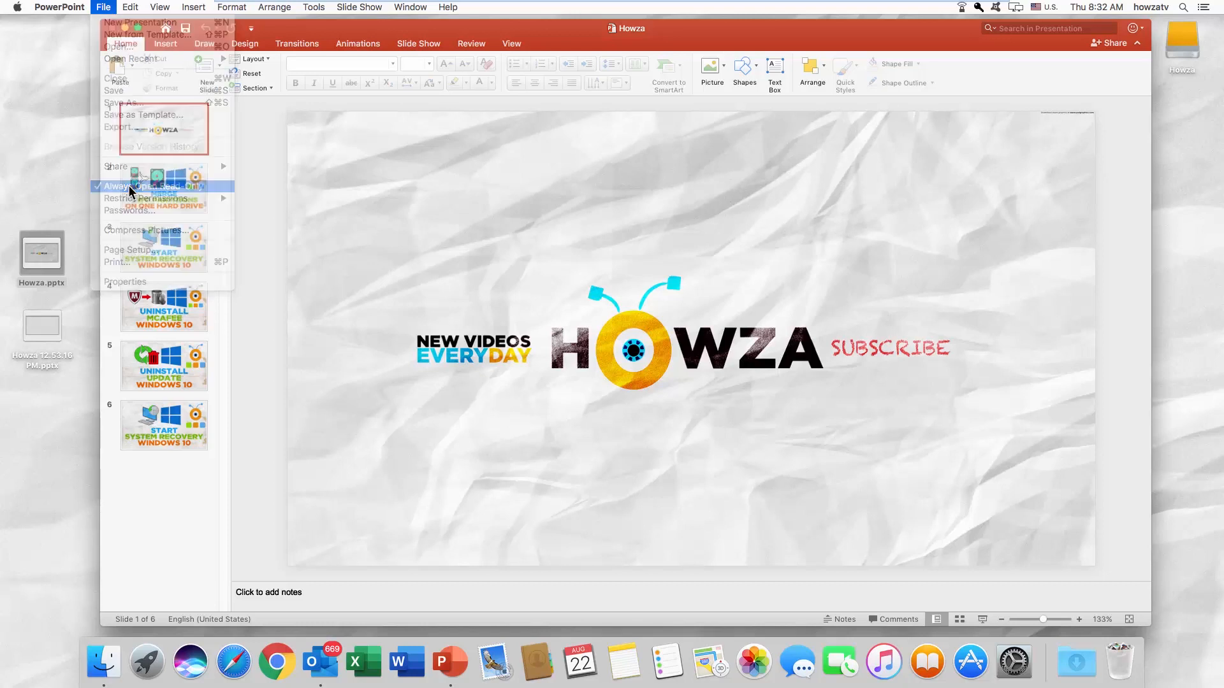
pyautogui.click(100, 7)
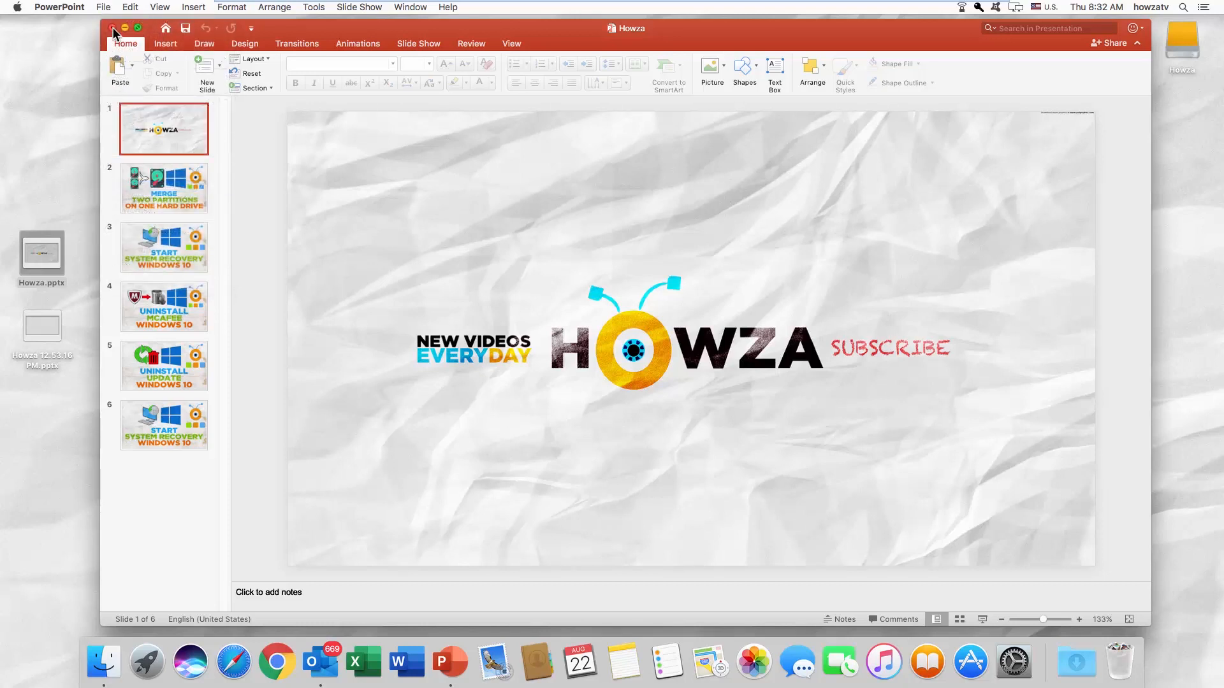
pyautogui.click(112, 28)
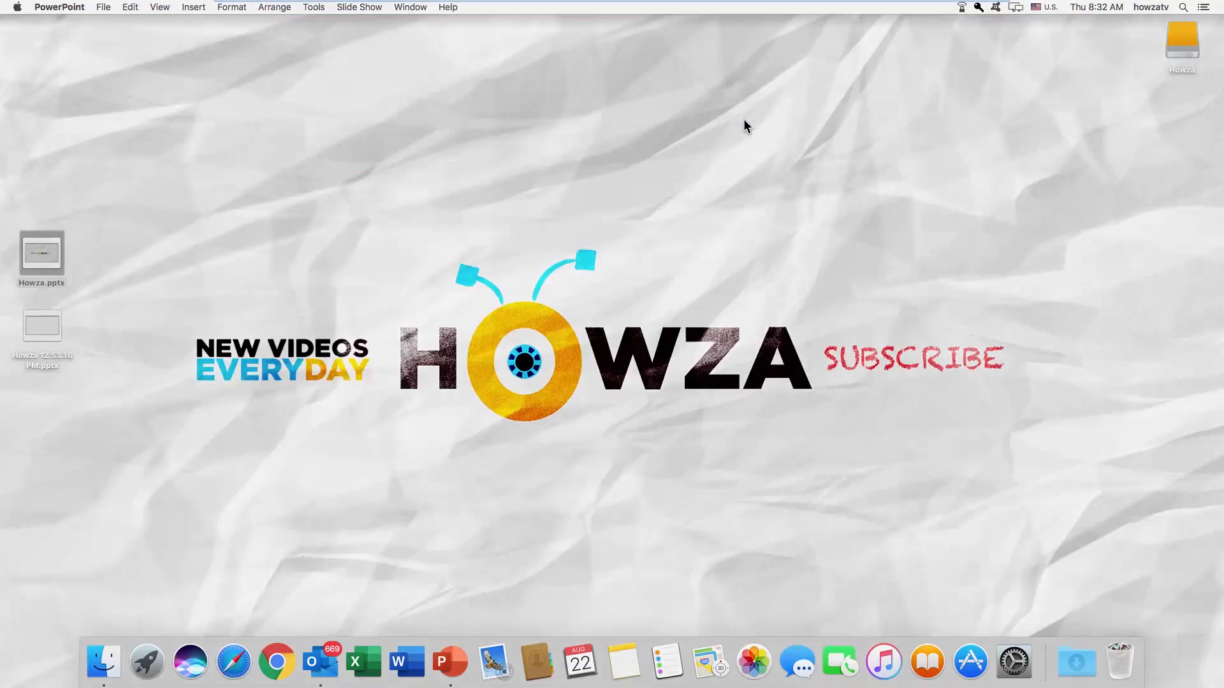